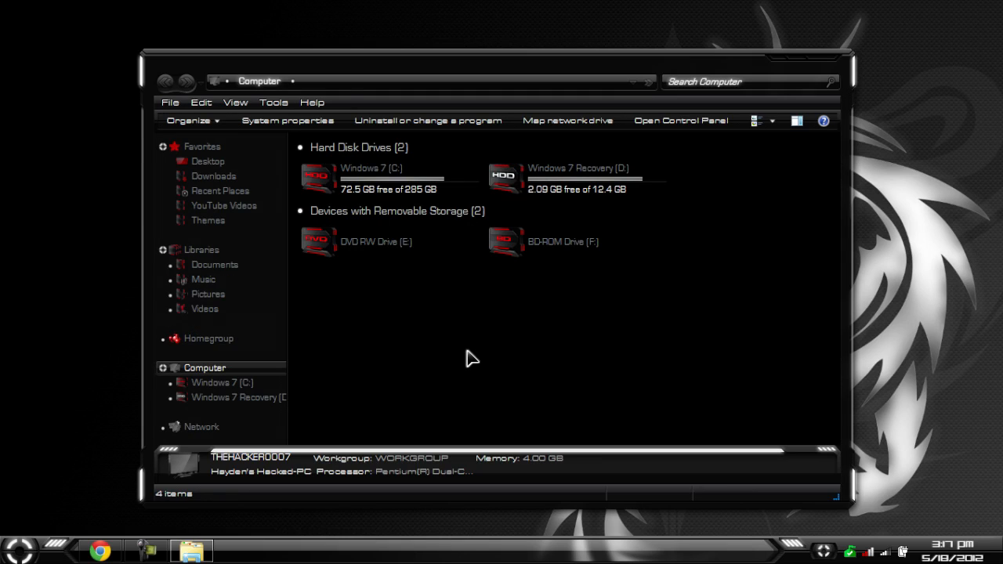
# Open the Advanced sharing properties of the unshared DVD RW Drive (E:)
pyautogui.click(376, 241)
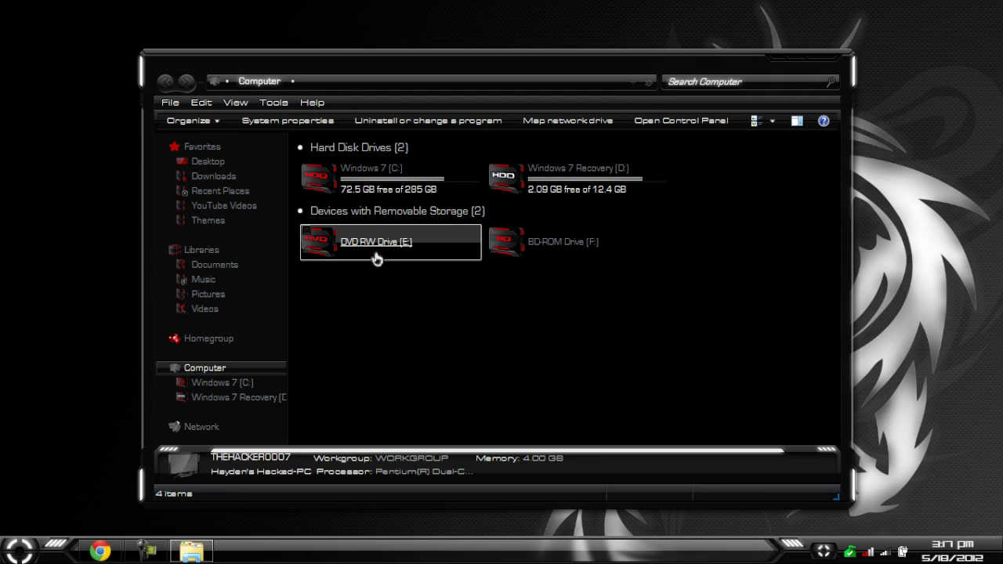
pyautogui.click(376, 242)
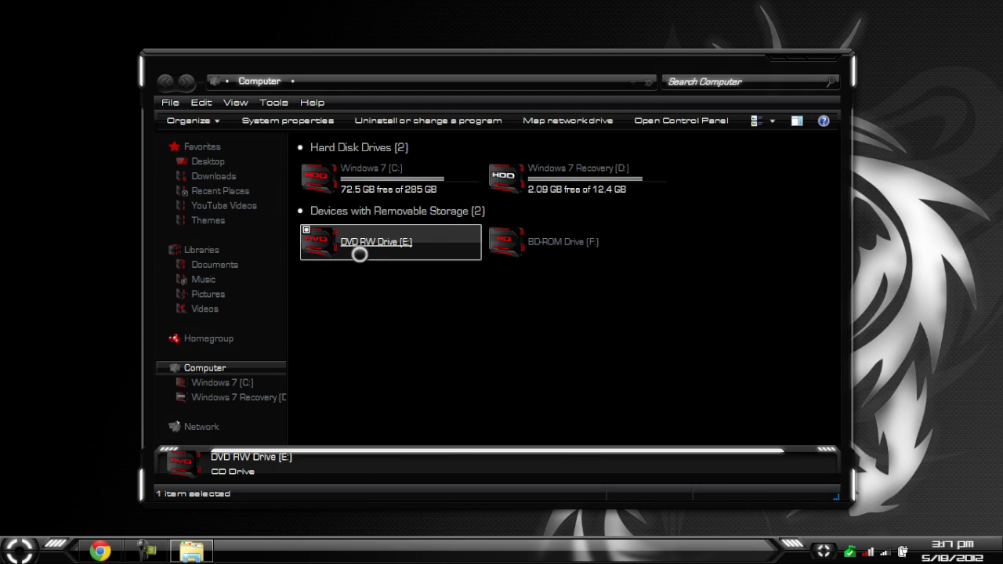
pyautogui.rightClick(377, 241)
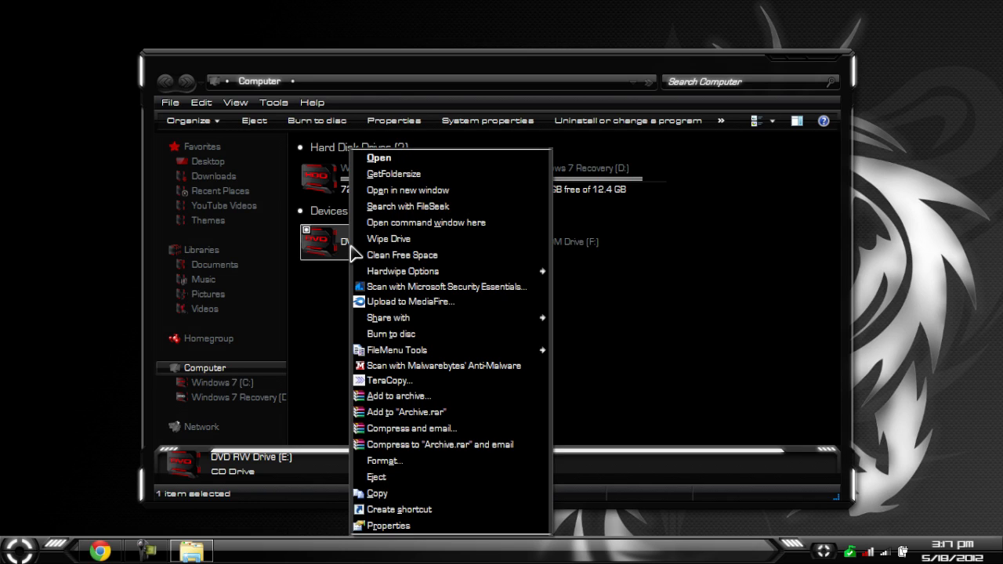
pyautogui.moveTo(388, 318)
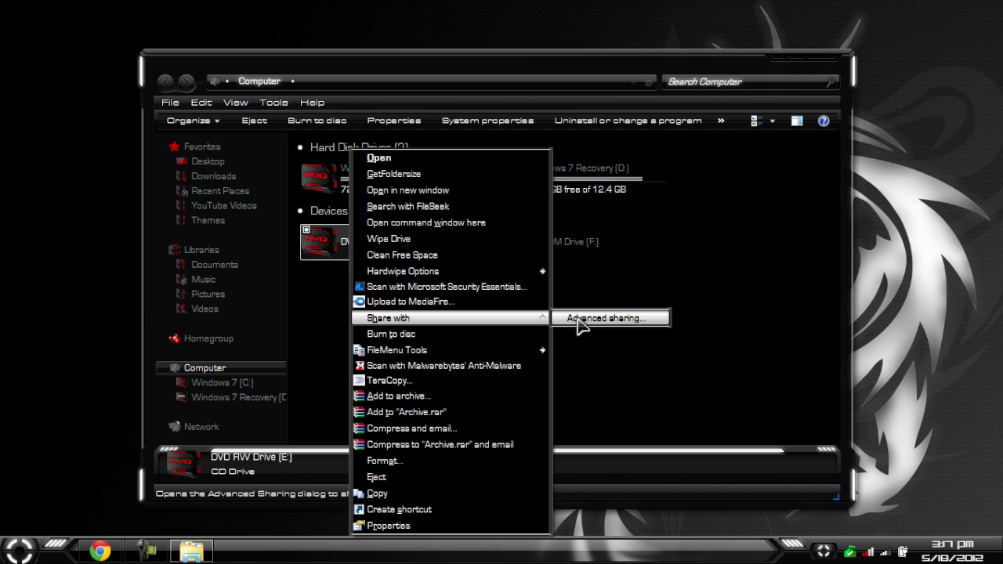
pyautogui.click(611, 317)
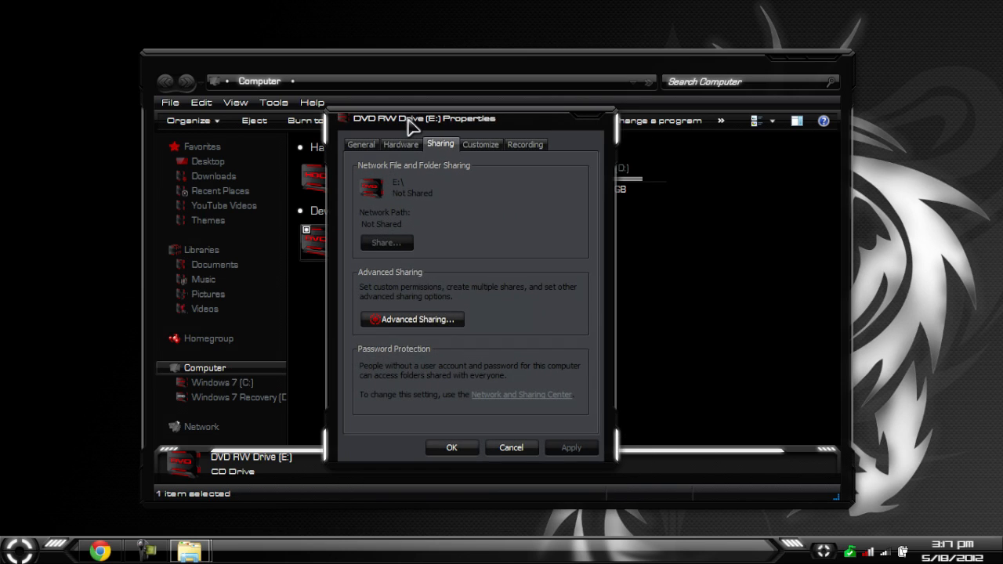
pyautogui.moveTo(413, 319)
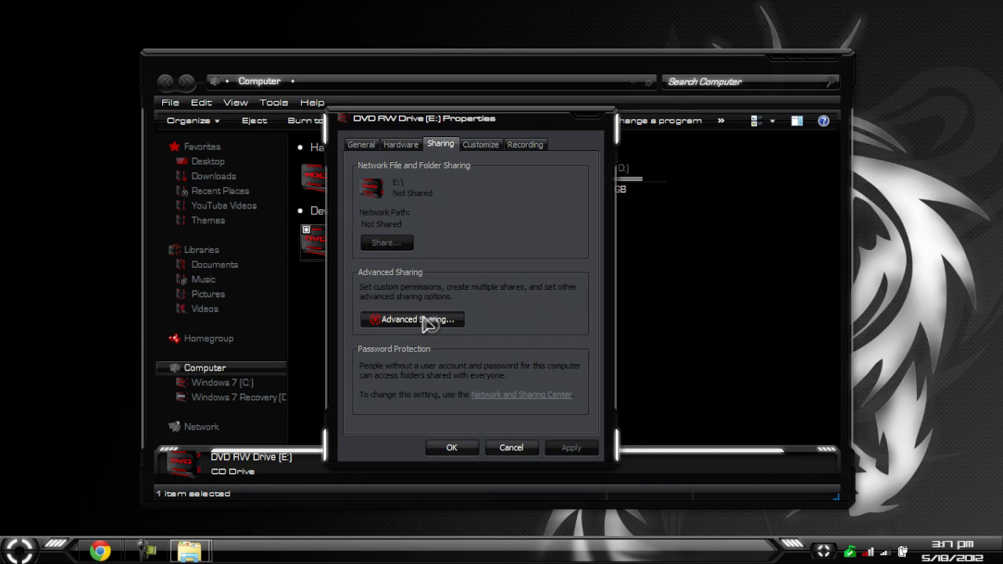
# Enable sharing for drive E: and keep Read permission for Everyone
pyautogui.click(412, 319)
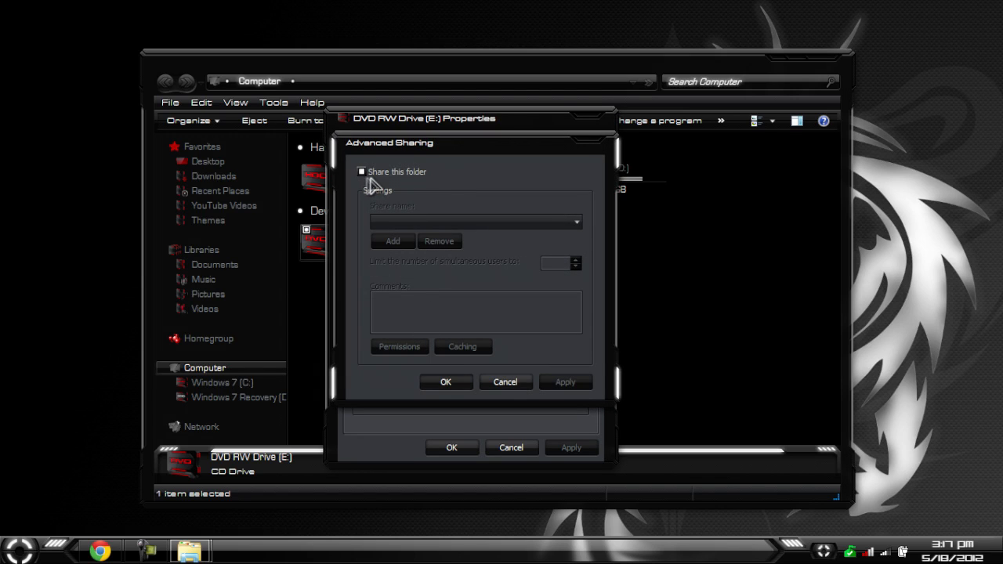
pyautogui.click(362, 172)
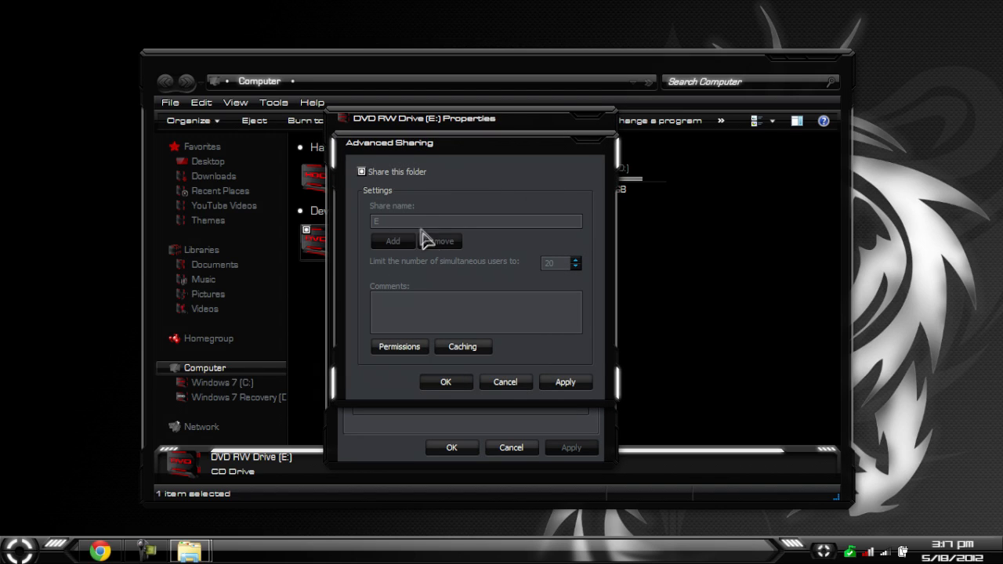
pyautogui.click(399, 346)
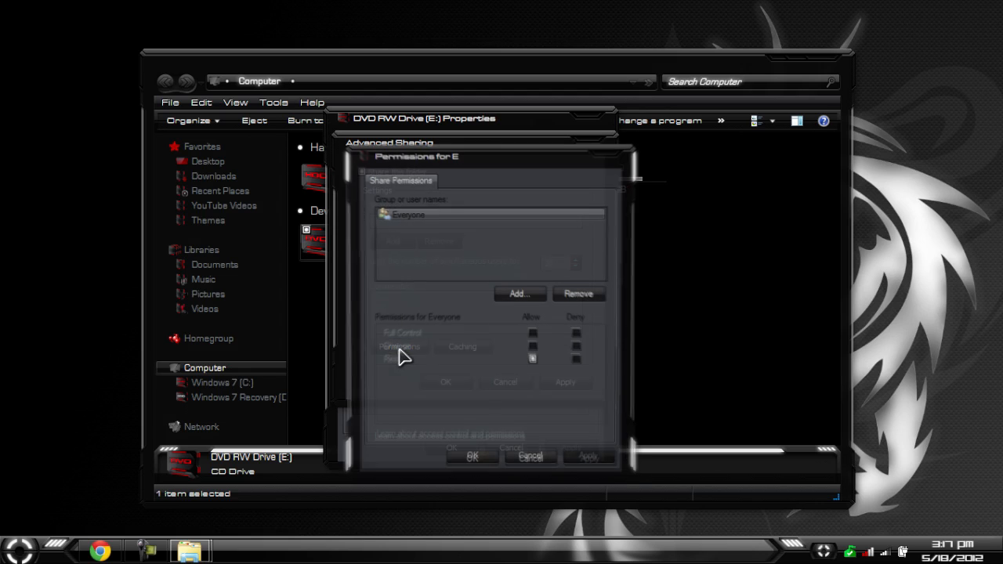
pyautogui.click(407, 214)
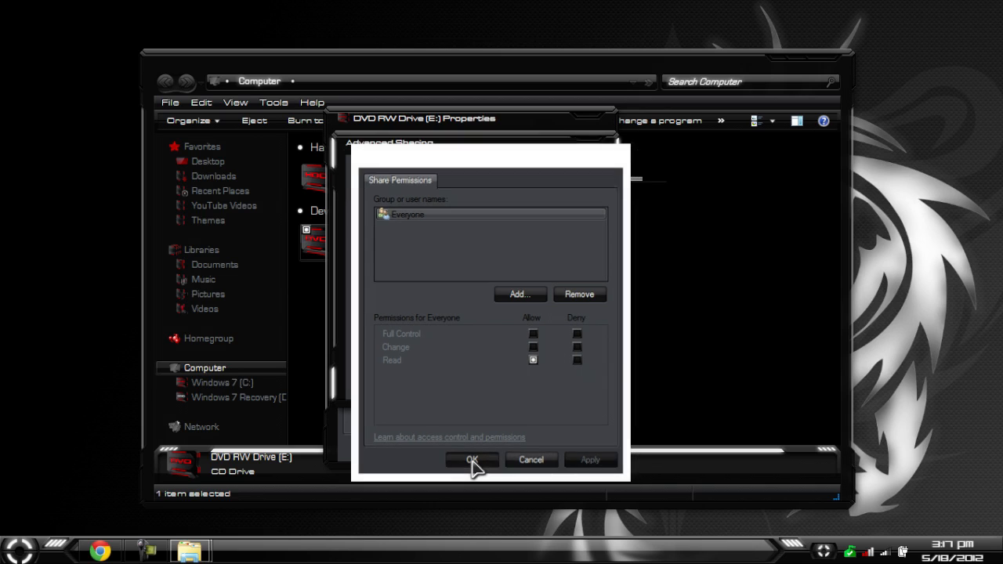
pyautogui.click(471, 459)
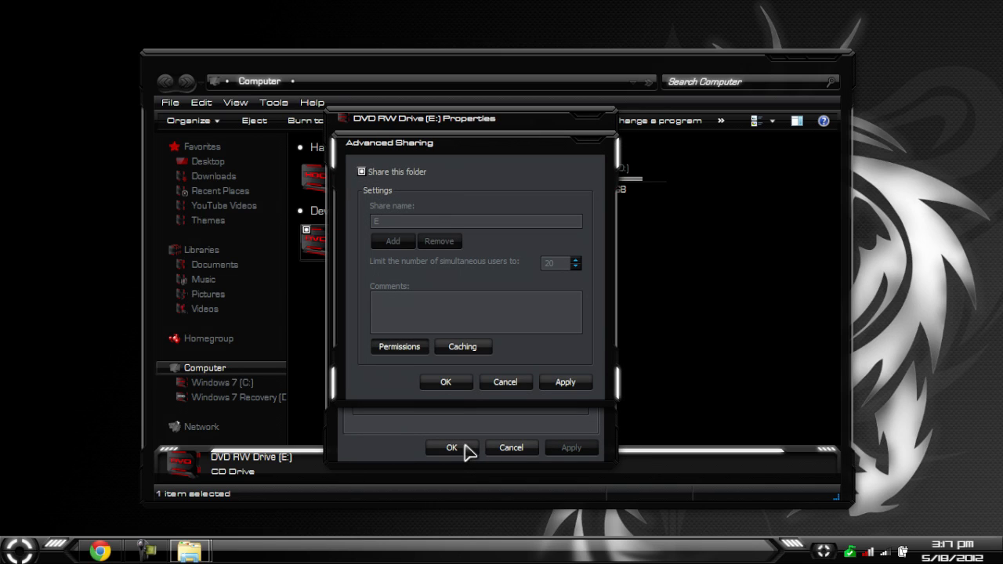
pyautogui.moveTo(560, 239)
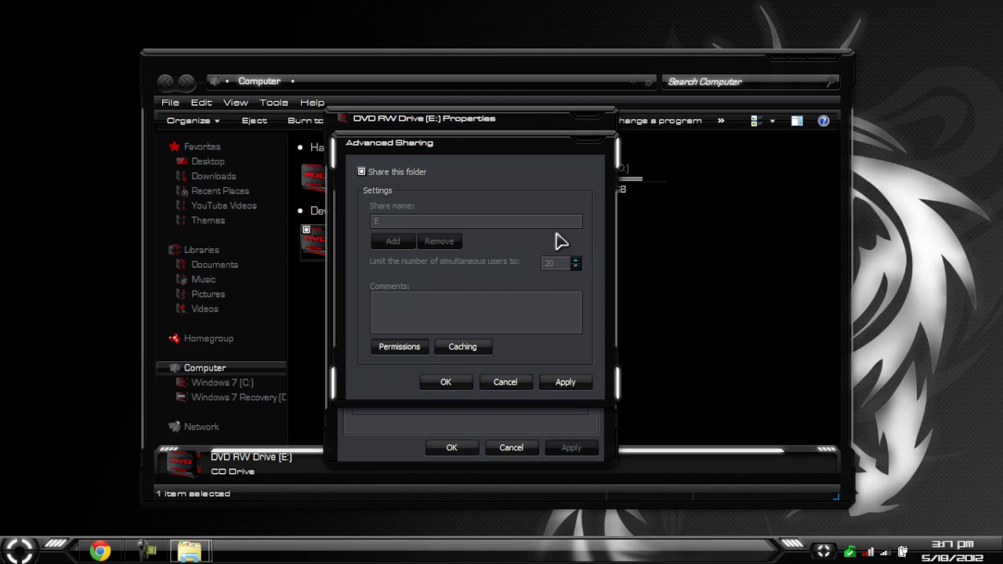
pyautogui.moveTo(578, 294)
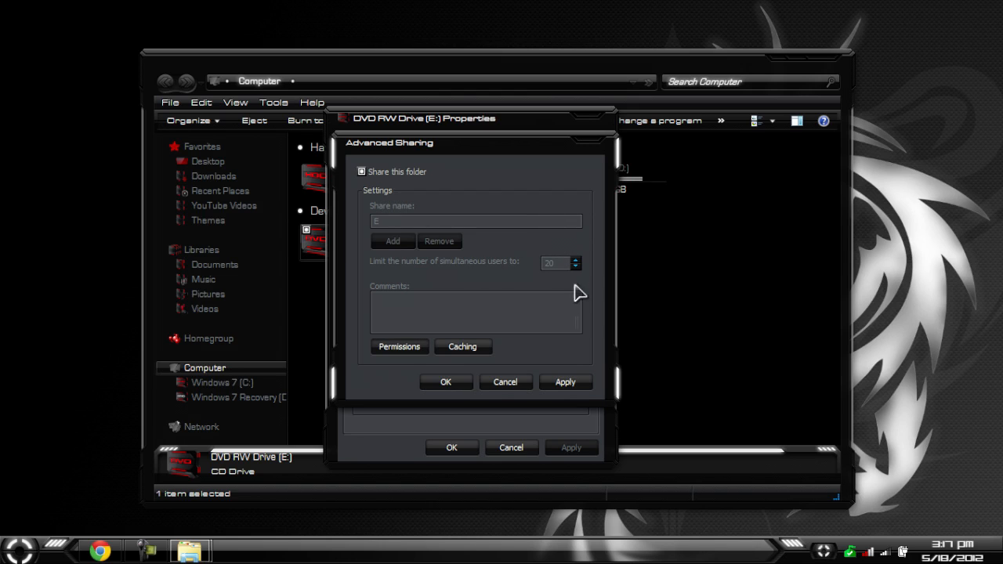
# Save the share settings for E and bring up the advanced network sharing settings
pyautogui.click(445, 382)
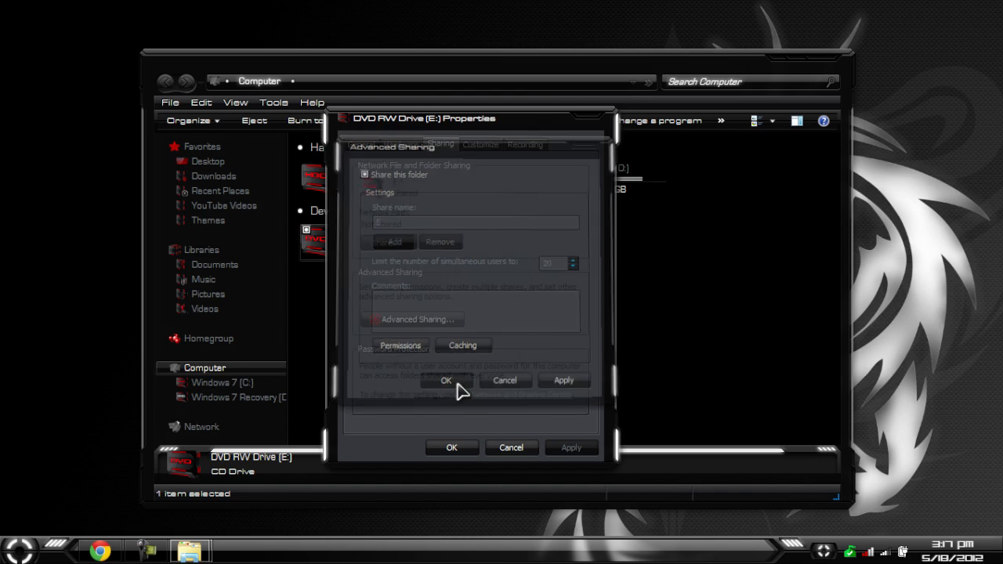
pyautogui.click(446, 380)
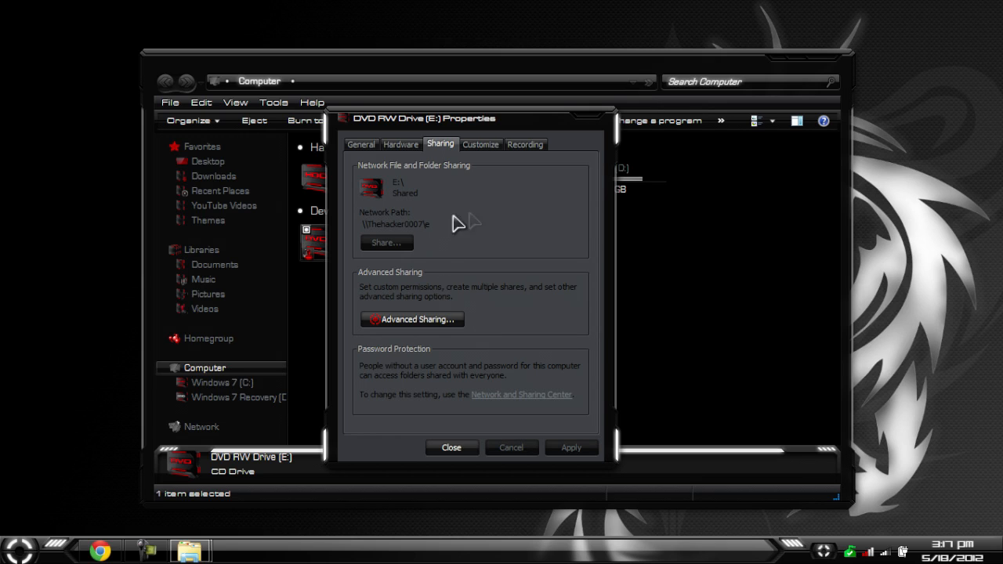
pyautogui.moveTo(502, 404)
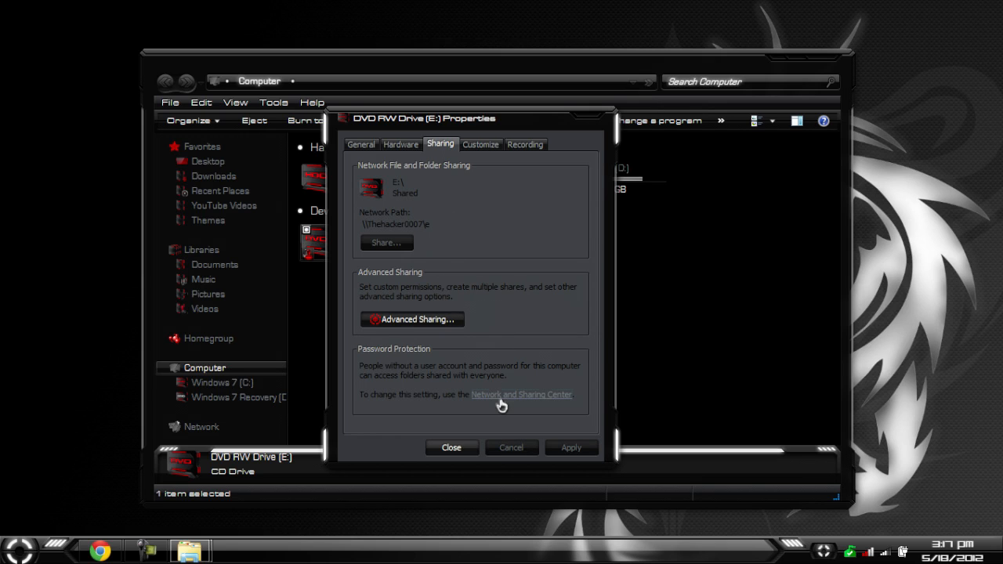
pyautogui.click(521, 394)
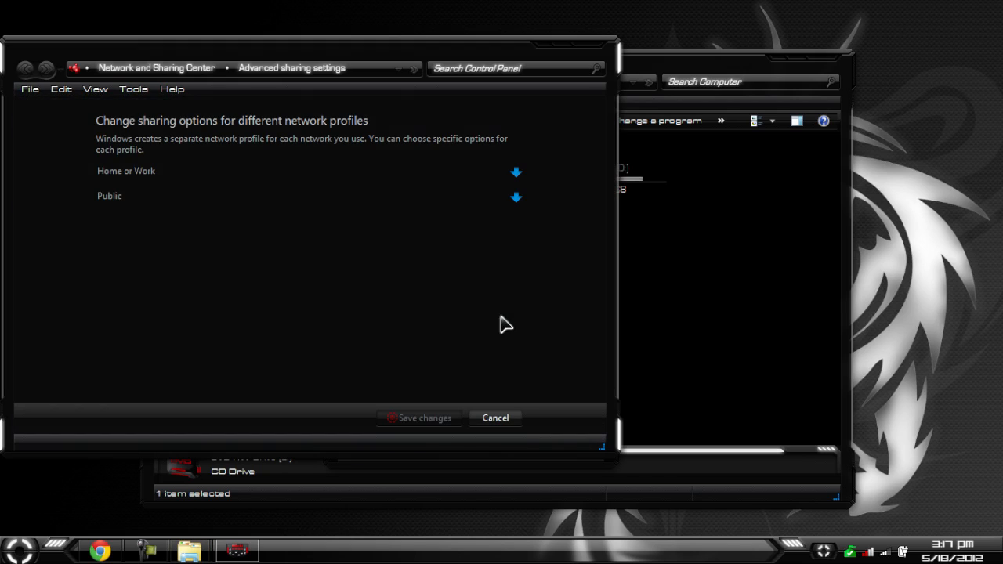
pyautogui.moveTo(306, 134)
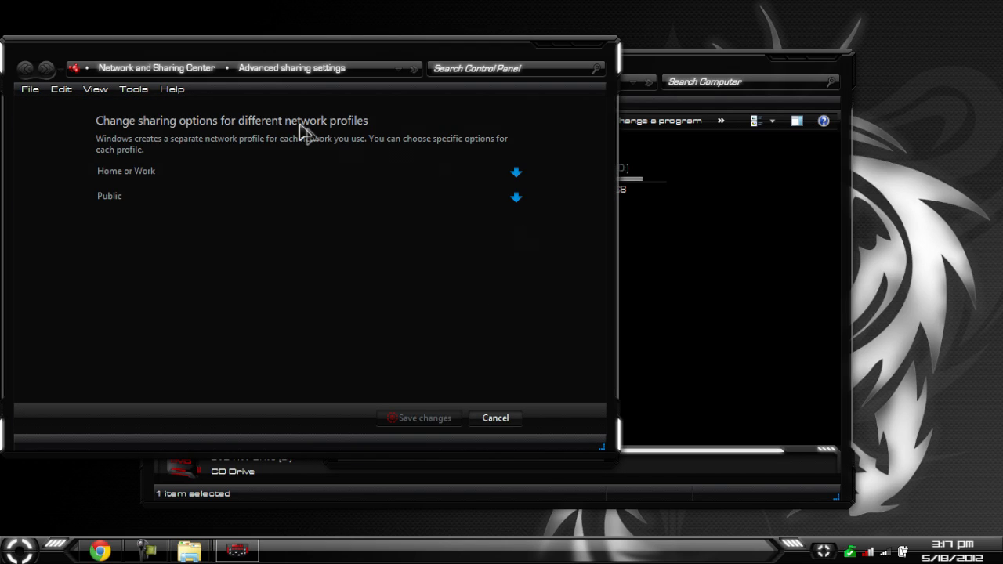
# Turn off password protected sharing in the Home or Work network profile
pyautogui.click(516, 171)
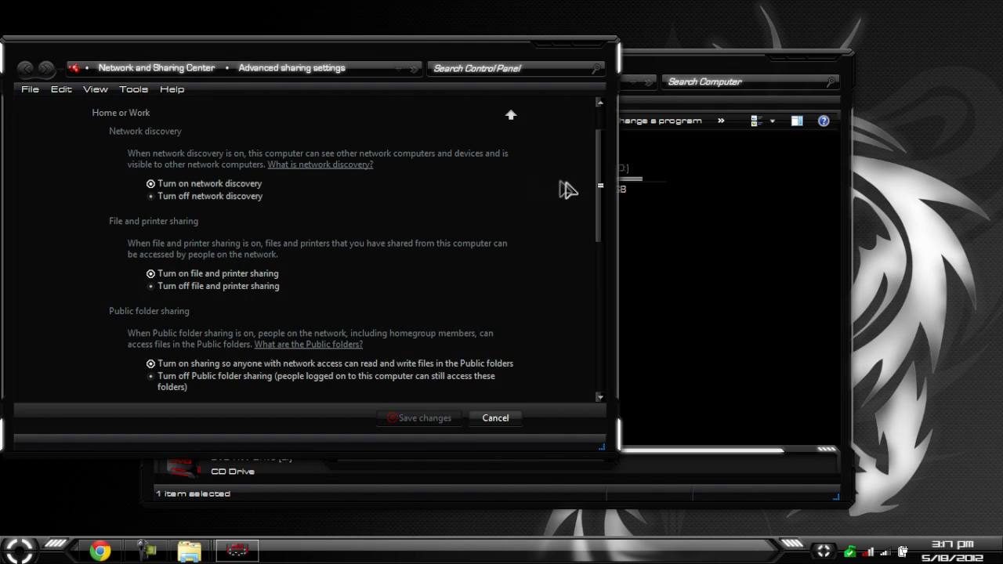
pyautogui.scroll(3)
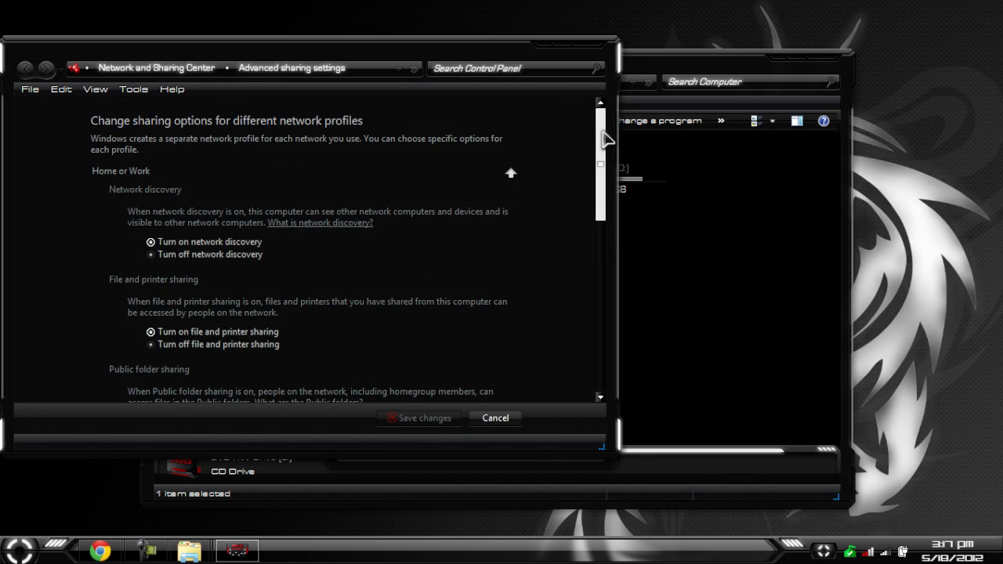
pyautogui.scroll(-3)
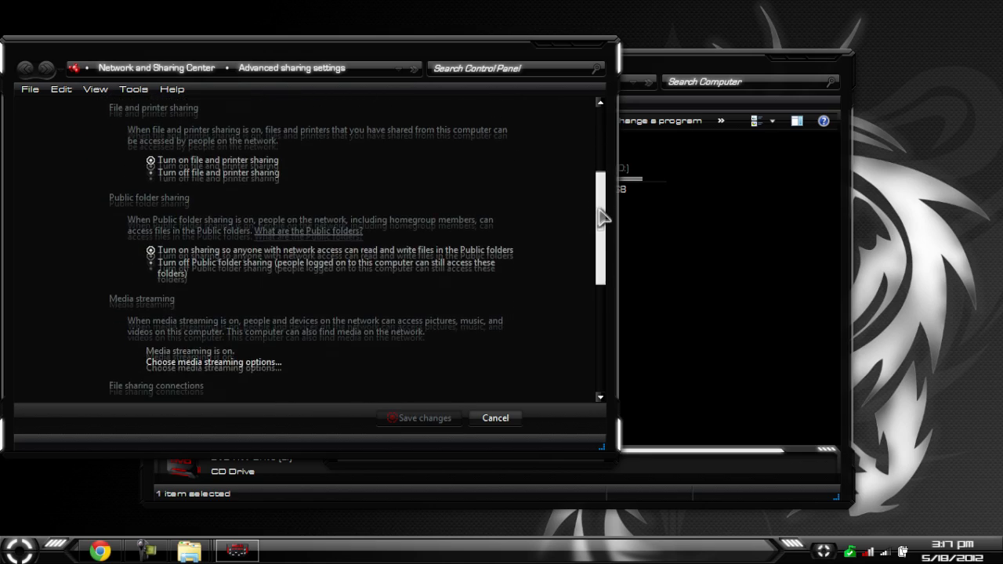
pyautogui.scroll(-3)
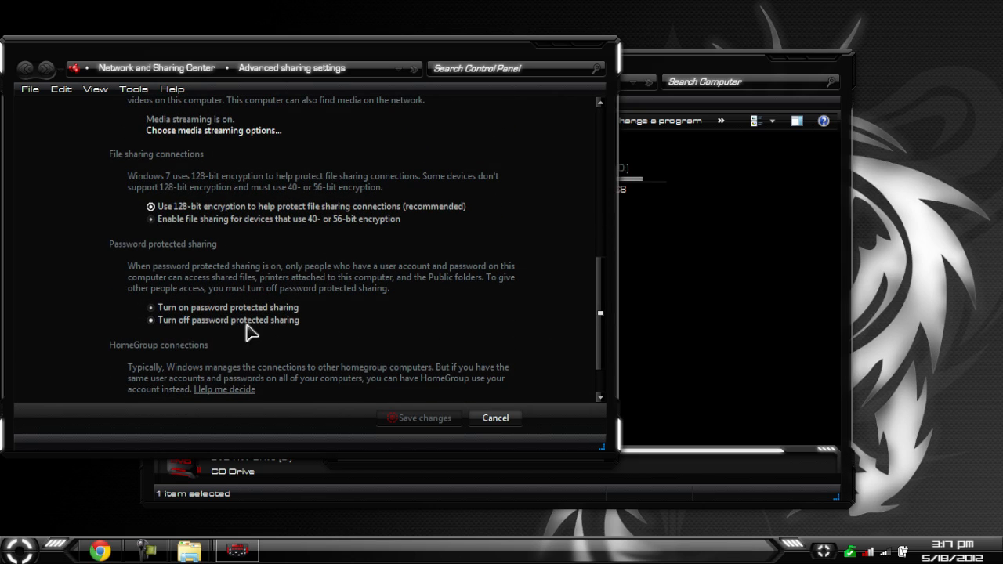
pyautogui.moveTo(156, 325)
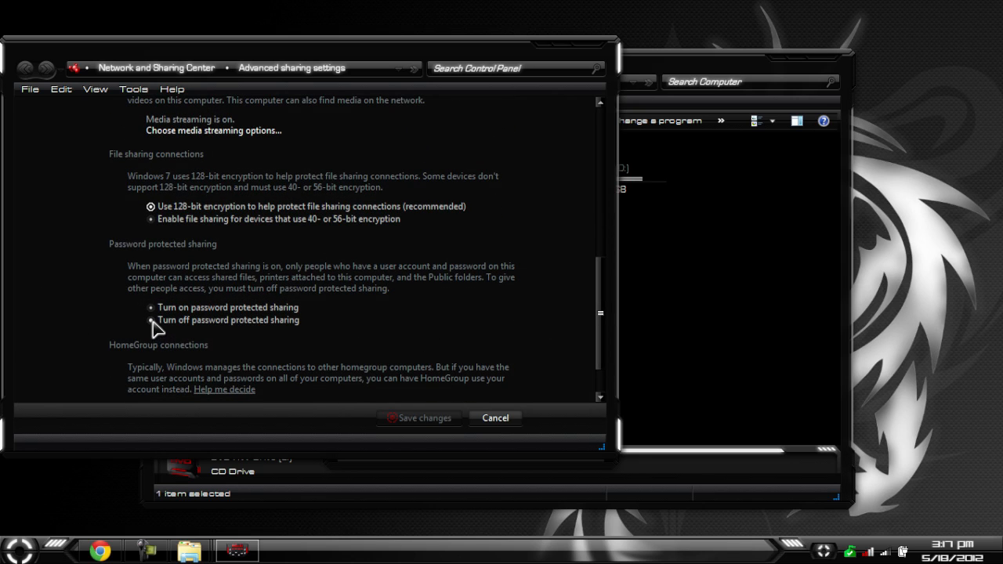
pyautogui.click(151, 319)
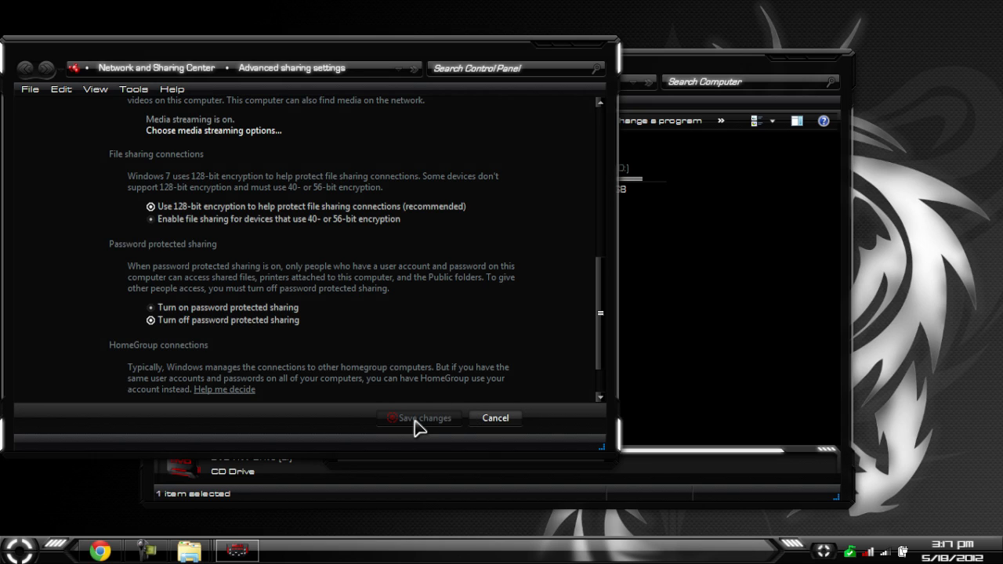
pyautogui.moveTo(592, 53)
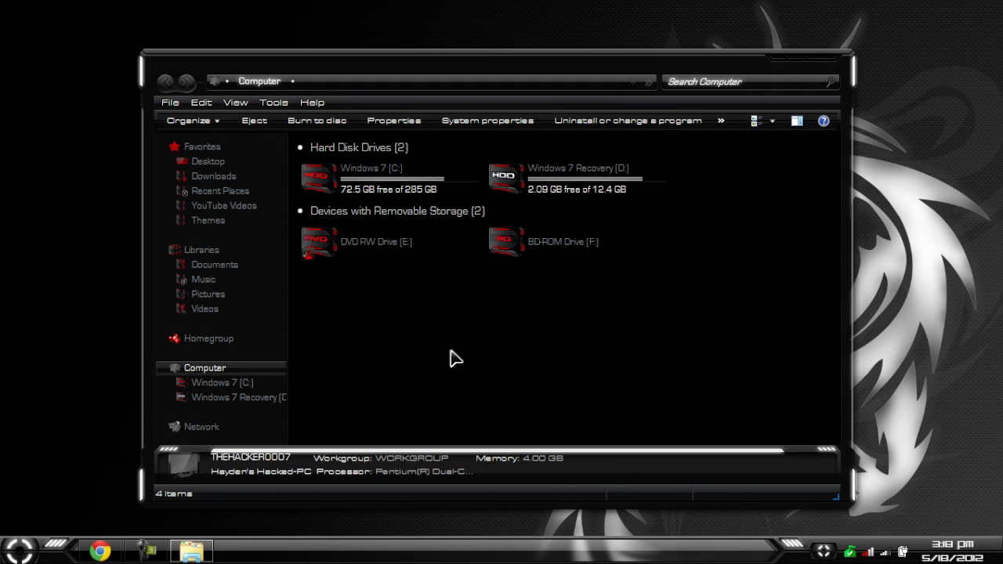
pyautogui.click(376, 241)
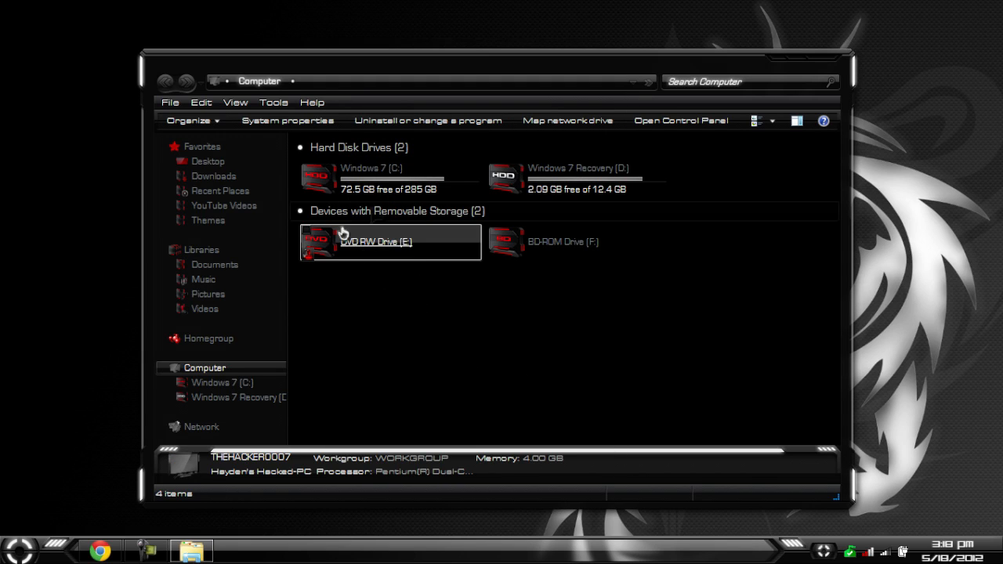
pyautogui.moveTo(370, 255)
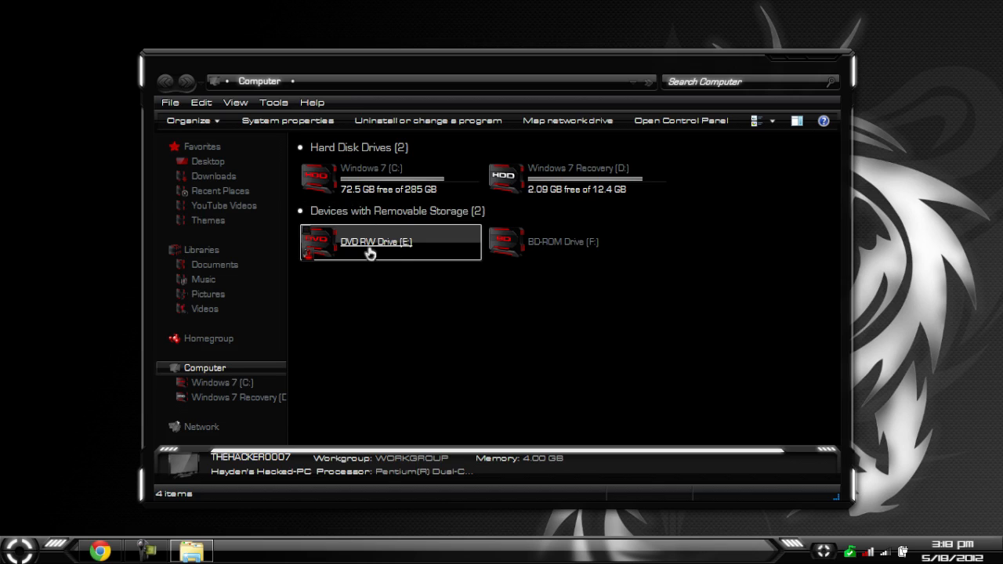
pyautogui.click(448, 323)
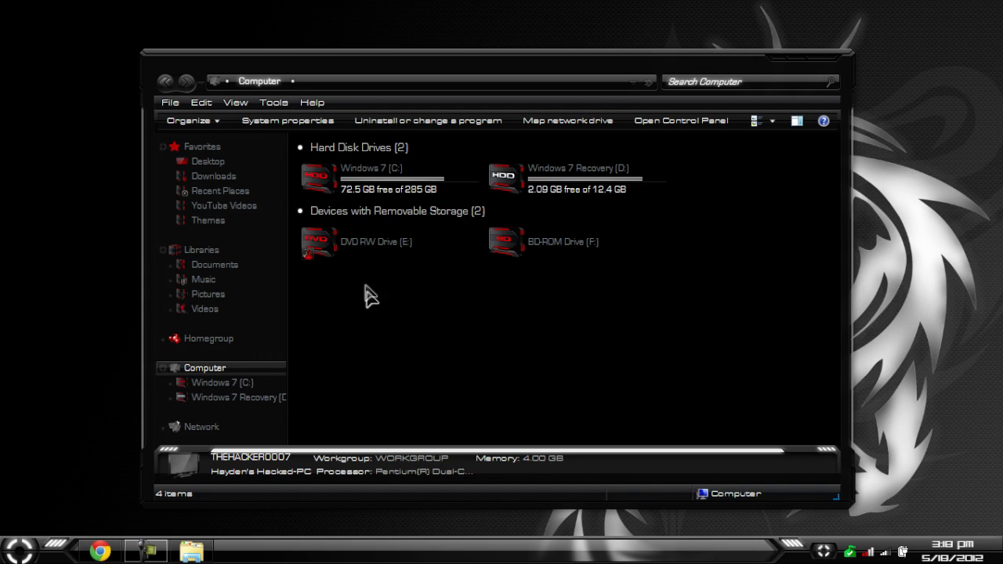
pyautogui.click(377, 241)
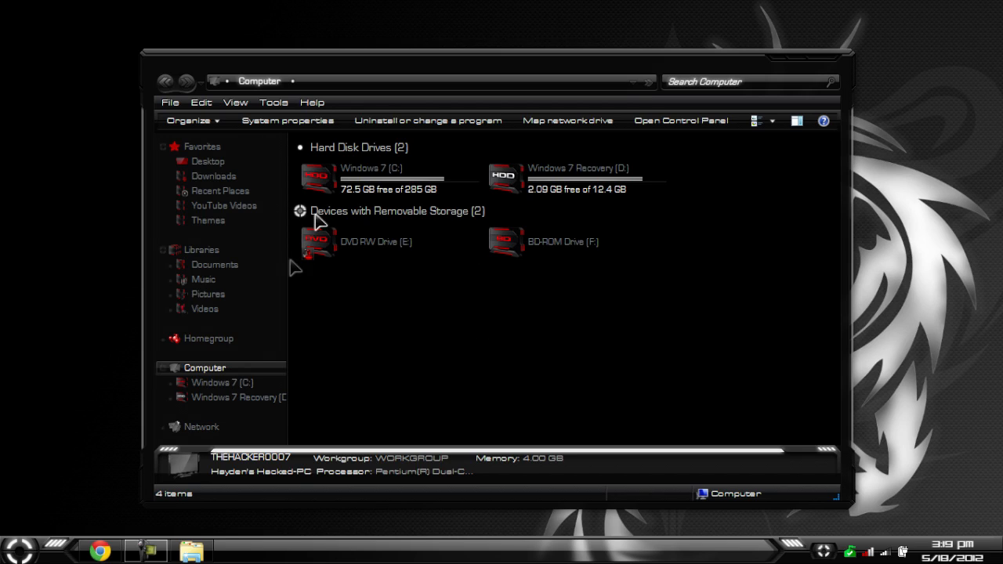
pyautogui.moveTo(427, 352)
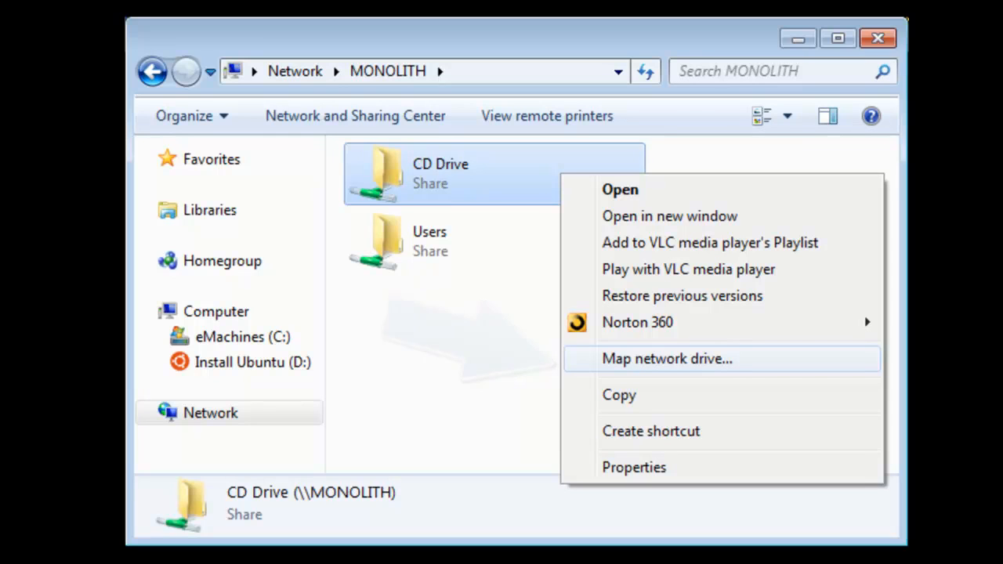
# Map MONOLITH's shared CD Drive to drive letter Z:
pyautogui.click(667, 358)
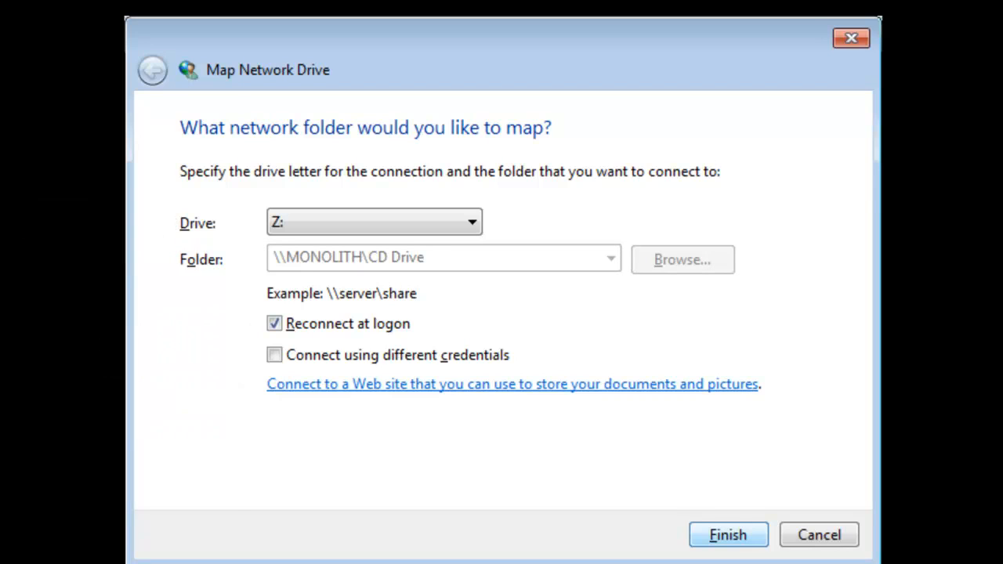
pyautogui.click(728, 534)
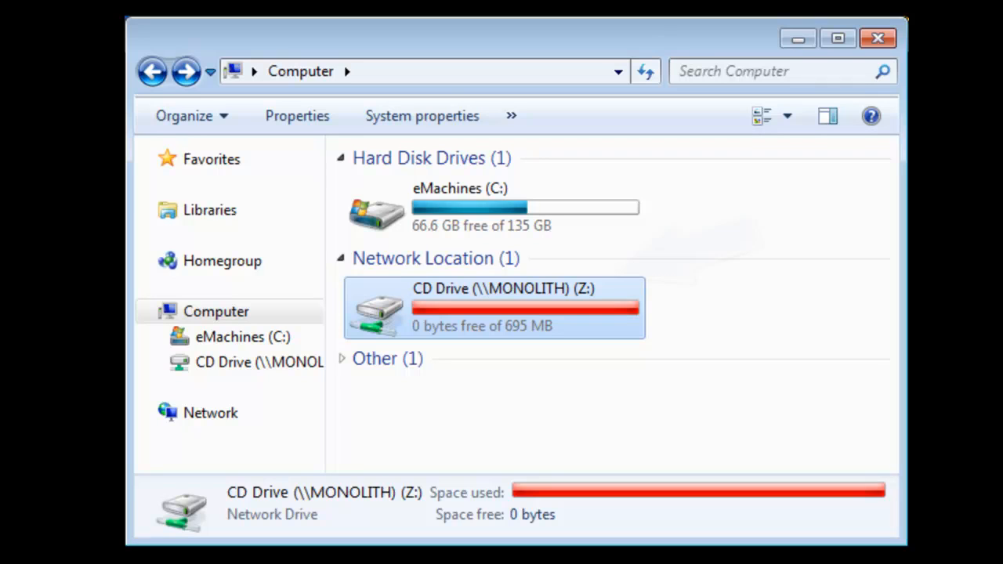